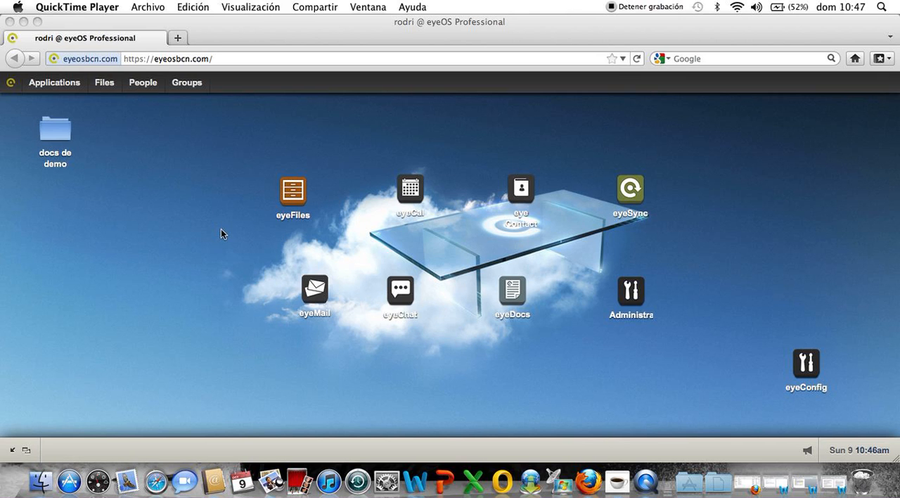
mouse_move(154, 187)
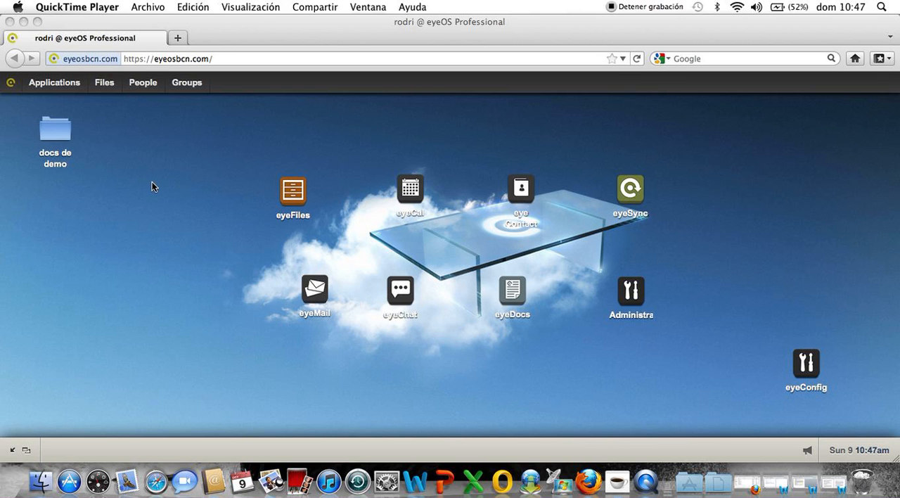
mouse_move(208, 41)
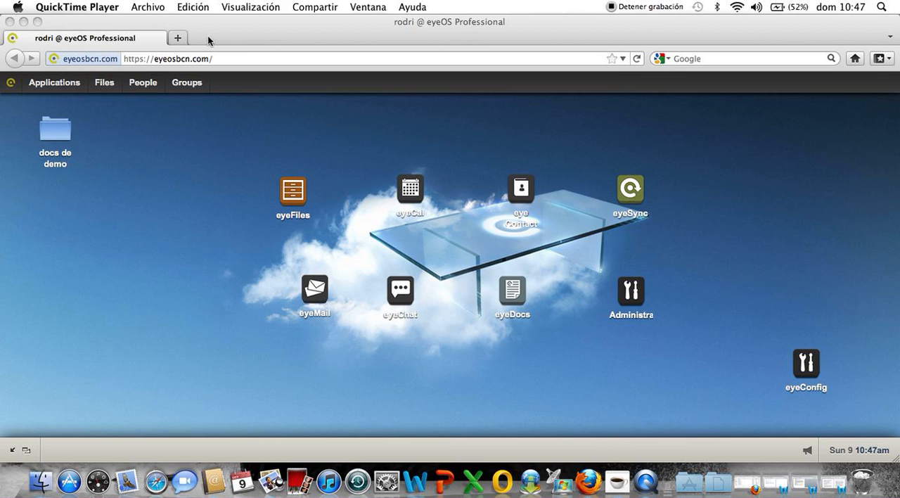
mouse_move(124, 22)
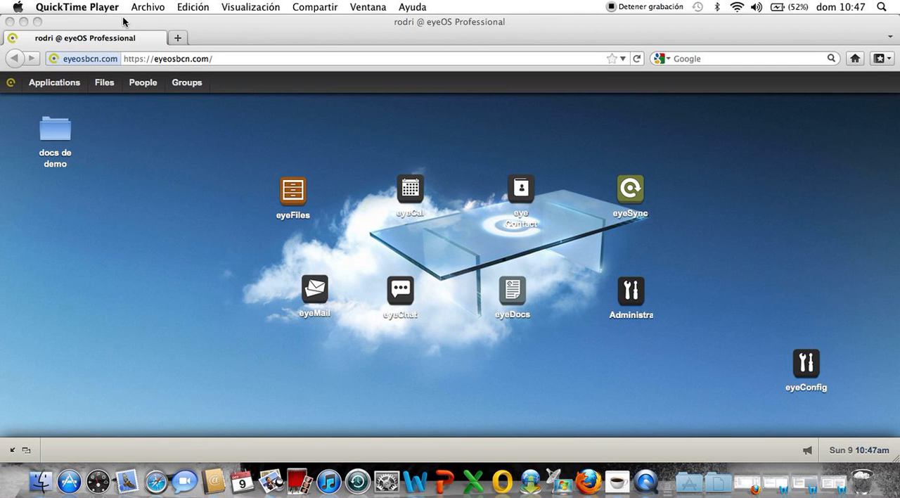
mouse_move(168, 257)
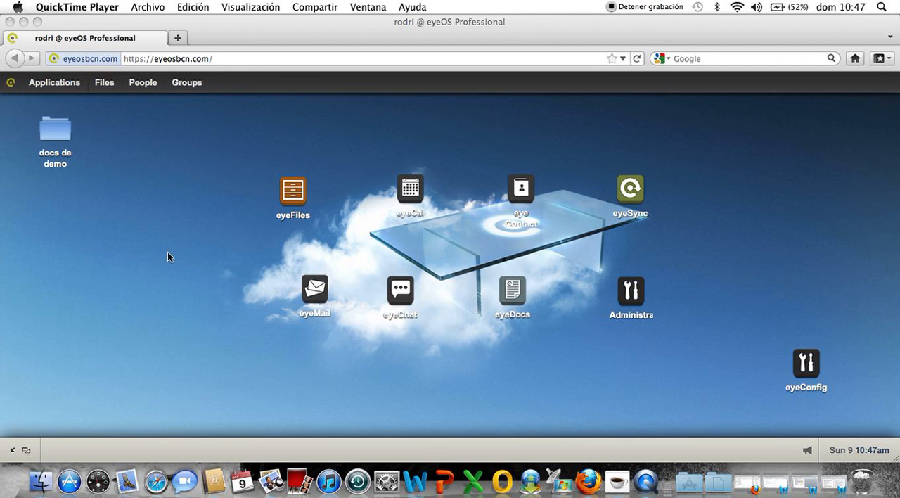
mouse_move(265, 84)
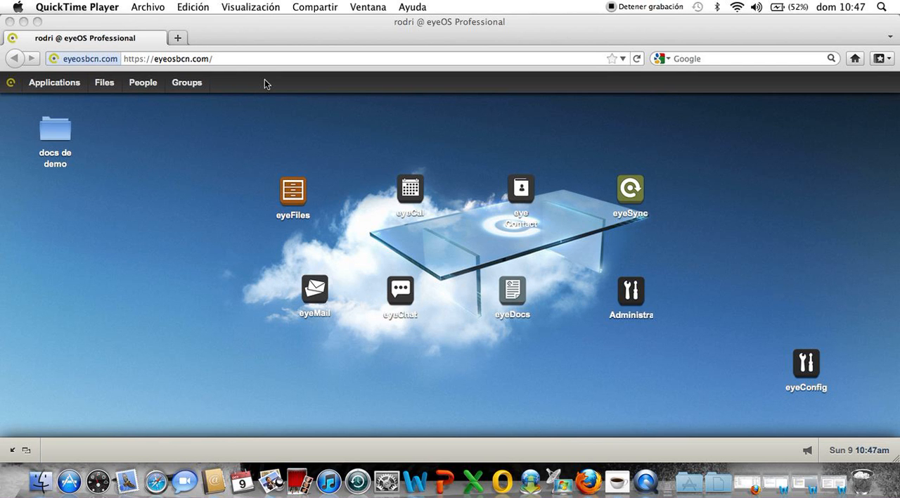
mouse_move(241, 30)
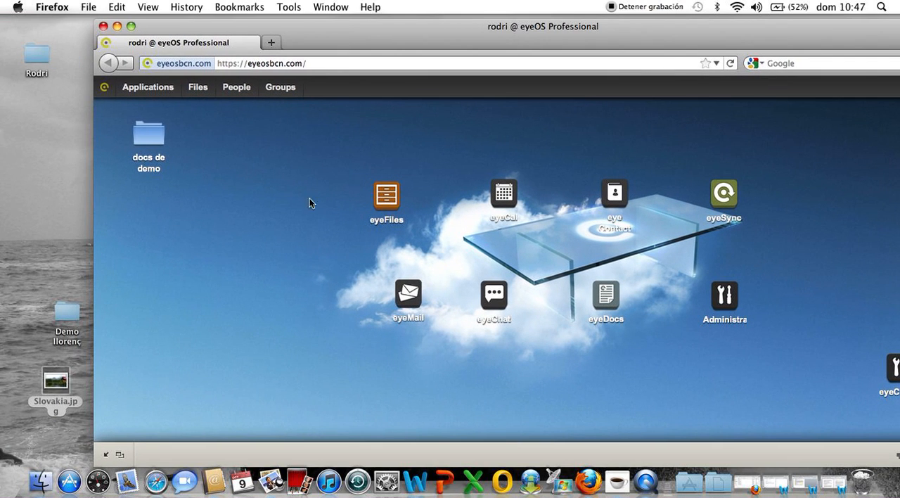
mouse_move(141, 29)
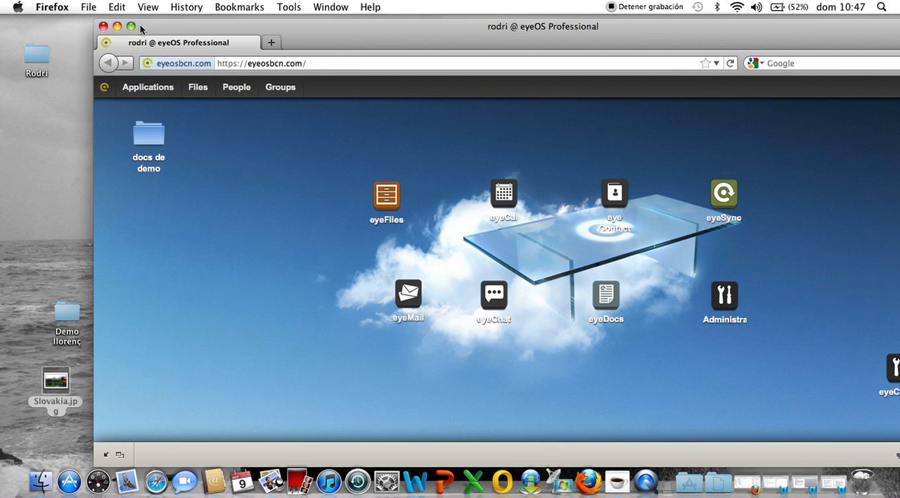
mouse_move(50, 402)
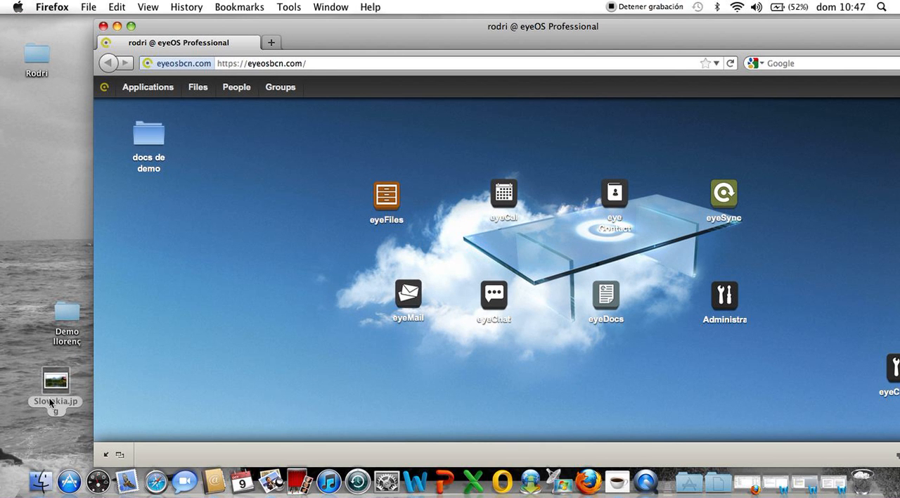
Drag Slovakia.jpg from the Mac desktop into eyeOS, then maximize Firefox
click(55, 380)
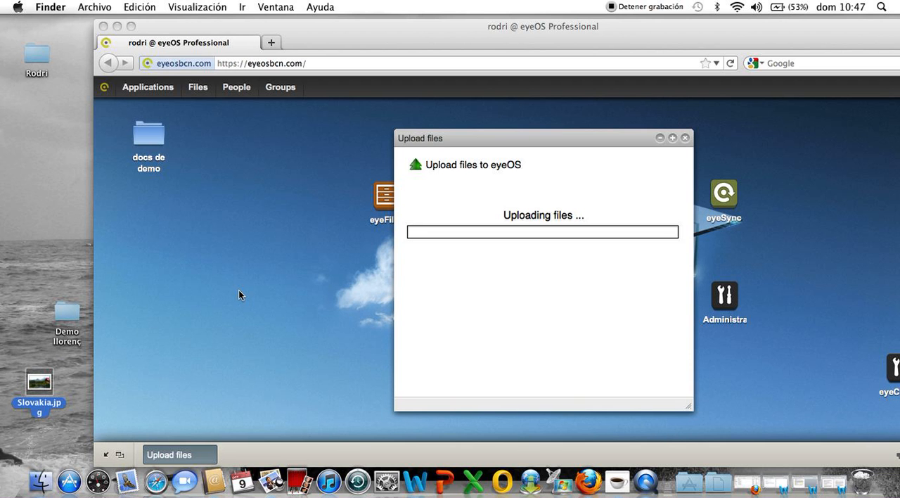
mouse_move(118, 42)
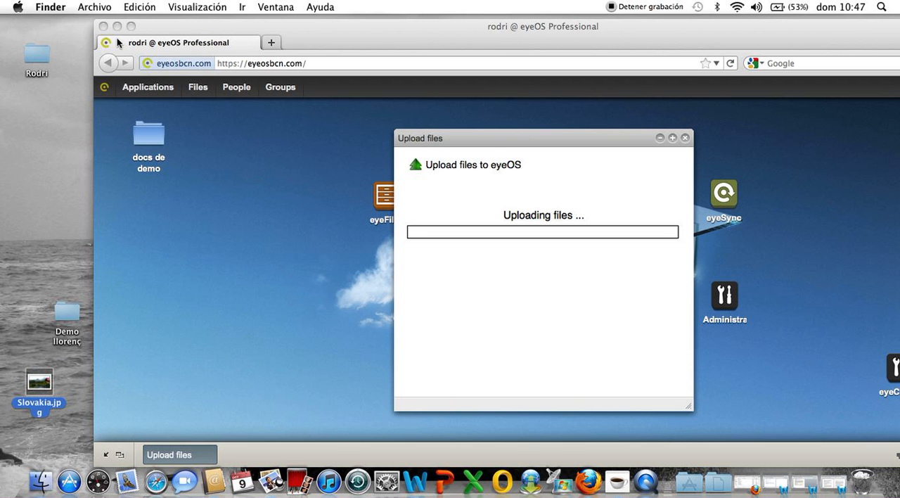
click(130, 27)
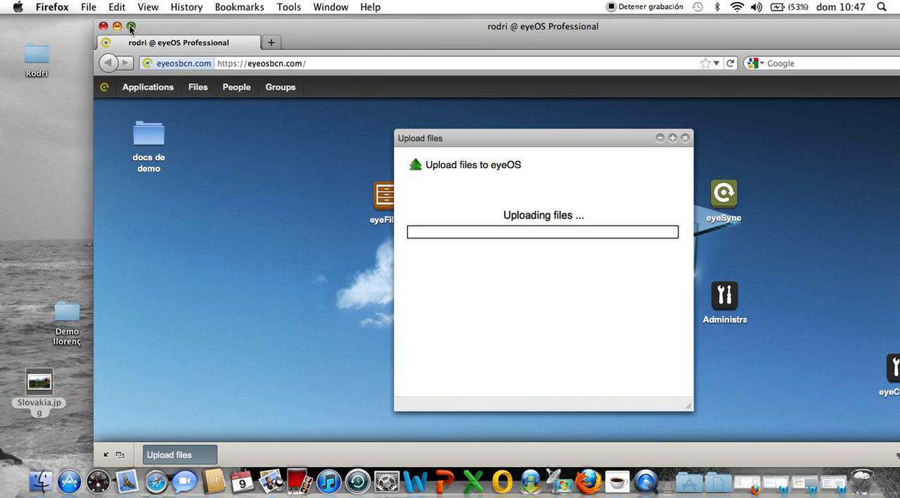
click(131, 27)
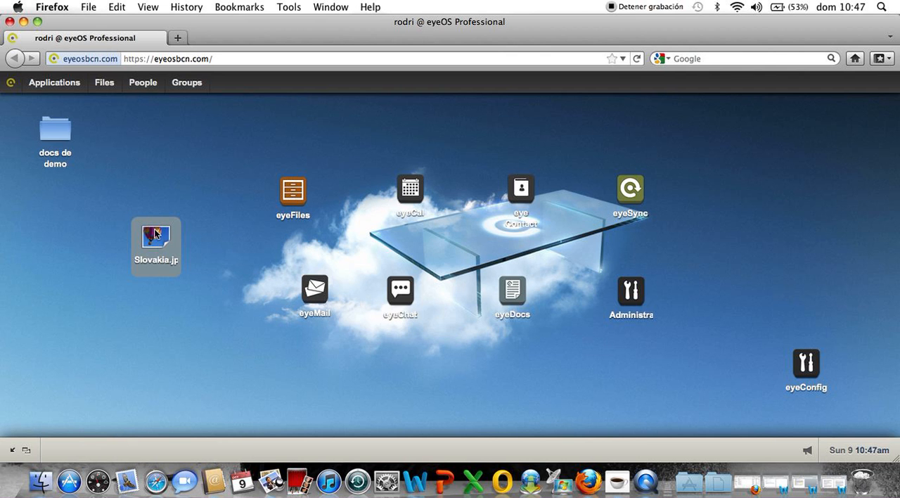
mouse_move(156, 234)
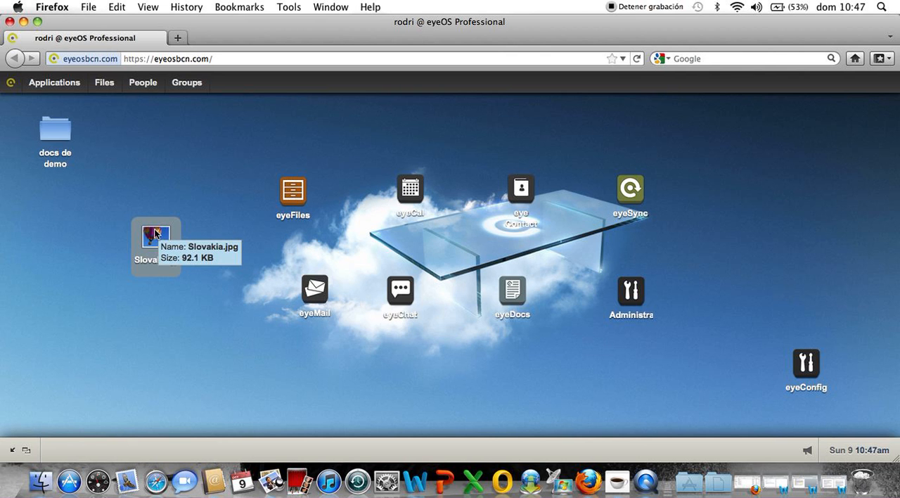
right_click(155, 236)
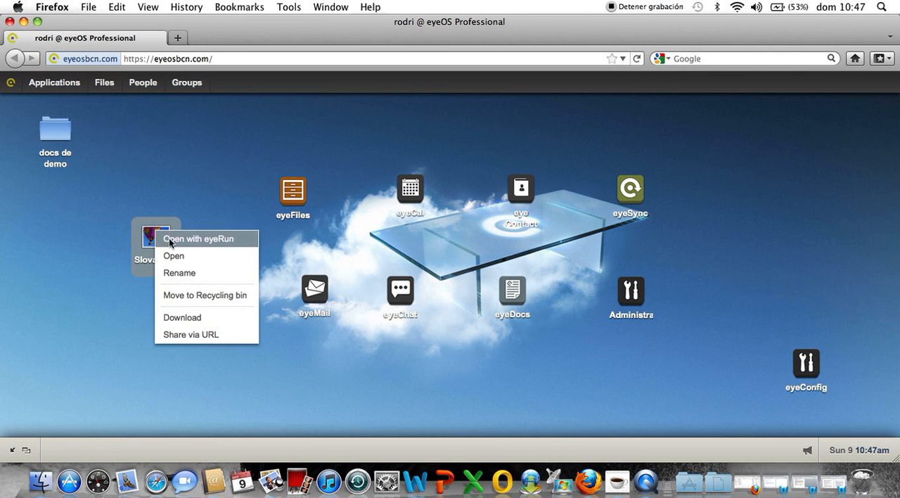
mouse_move(174, 256)
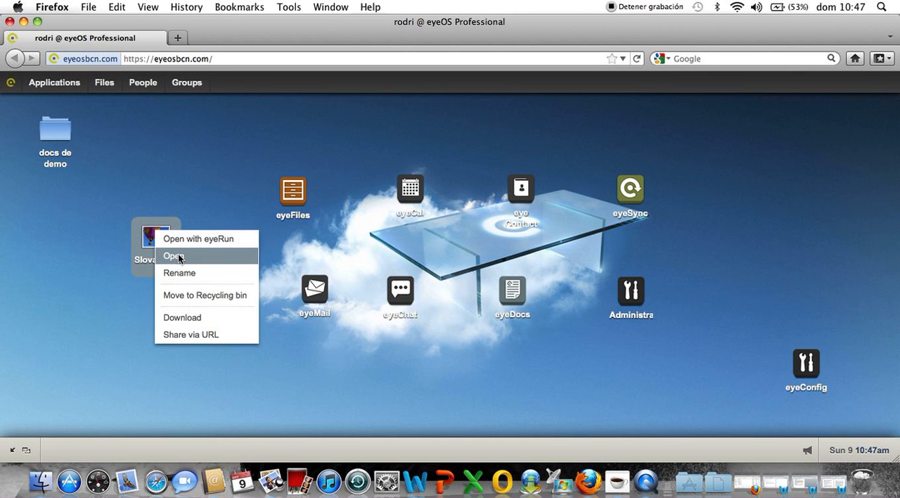
click(173, 255)
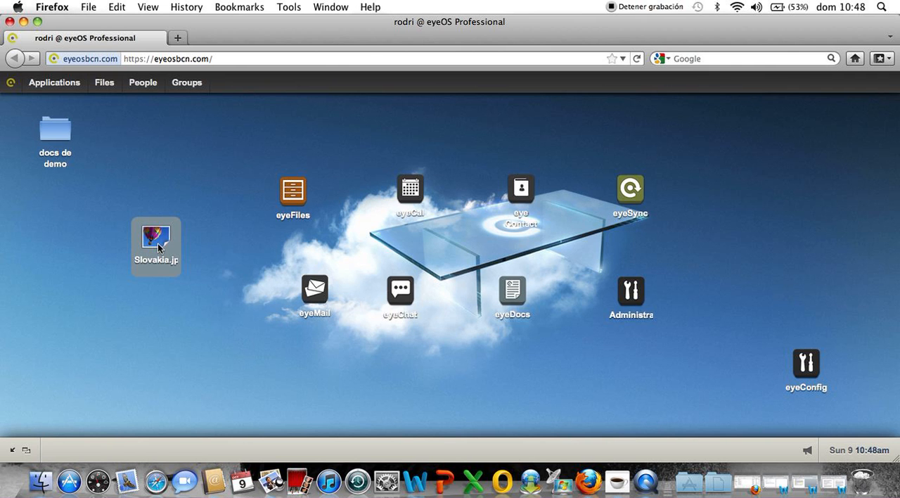
Open Slovakia.jpg in Preview on the computer via eyeRun
right_click(156, 246)
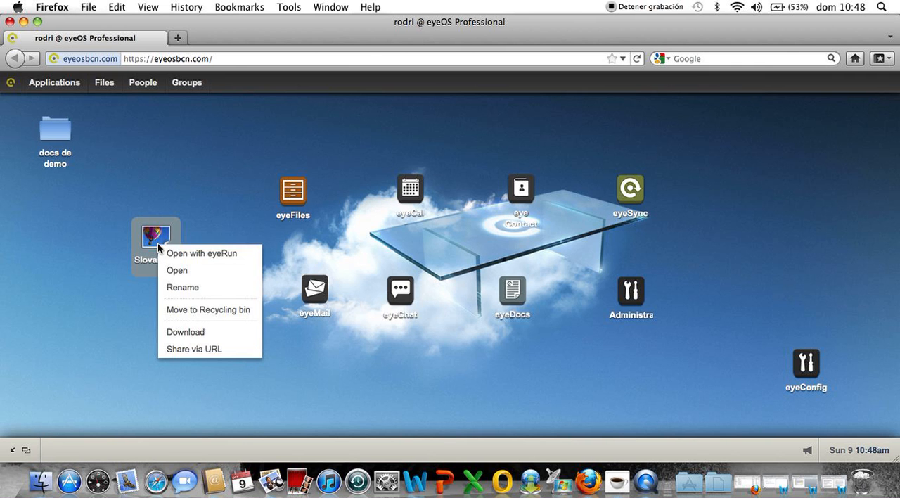
mouse_move(206, 253)
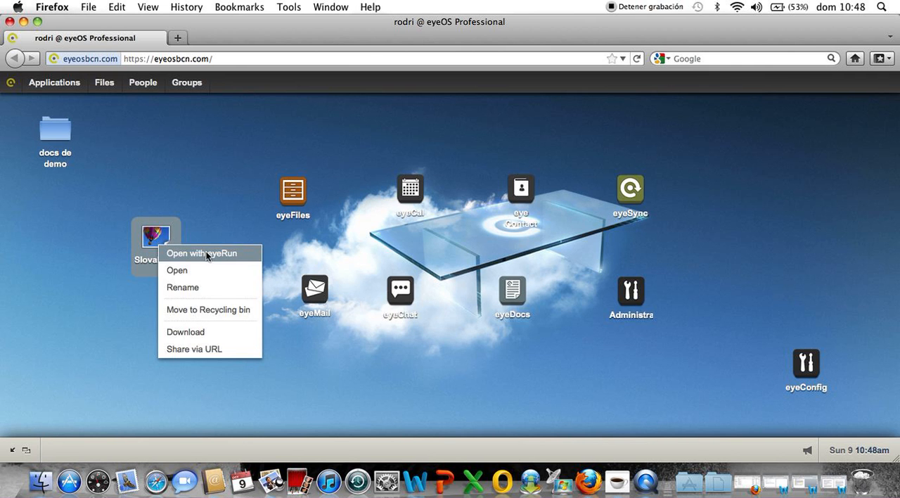
mouse_move(197, 259)
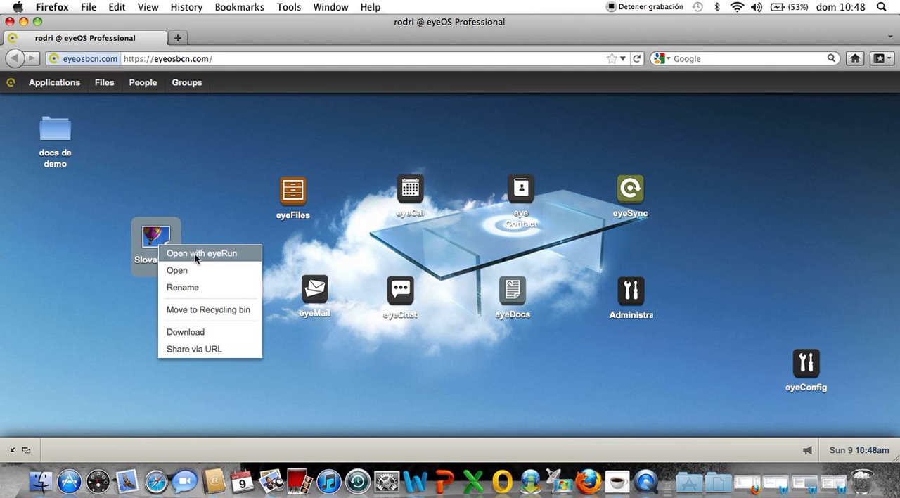
mouse_move(194, 258)
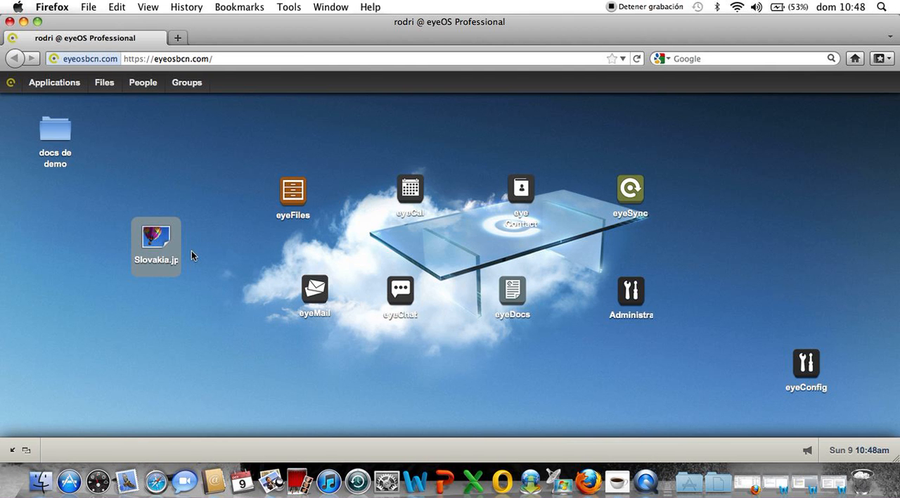
double_click(156, 246)
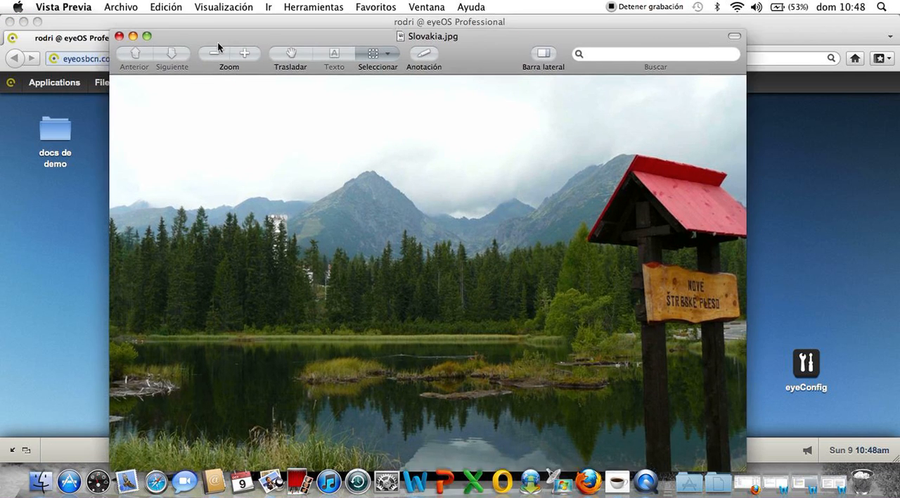
Reposition the Preview window, then close the rotated photo and save the changes
drag(449, 36, 475, 22)
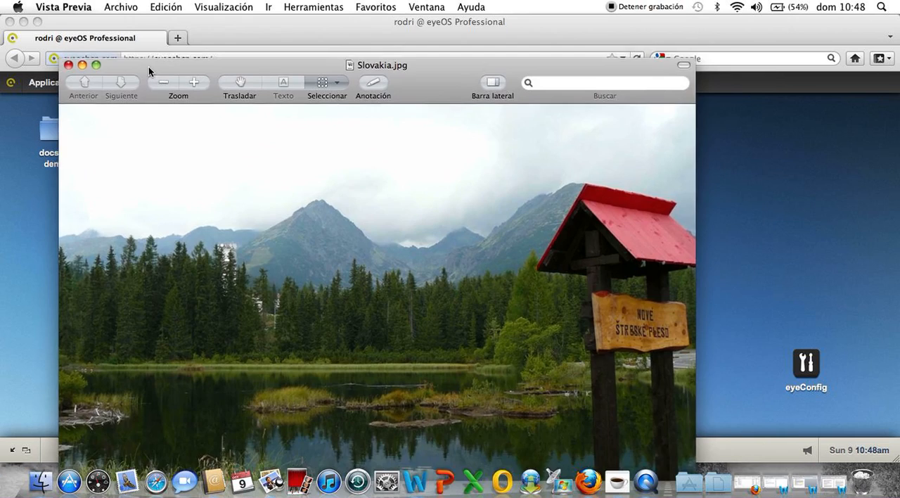
drag(380, 65, 444, 31)
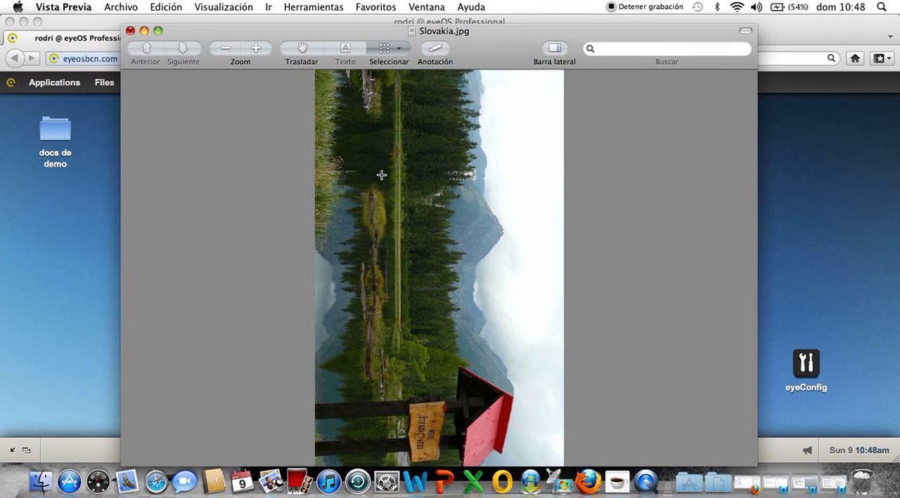
mouse_move(132, 33)
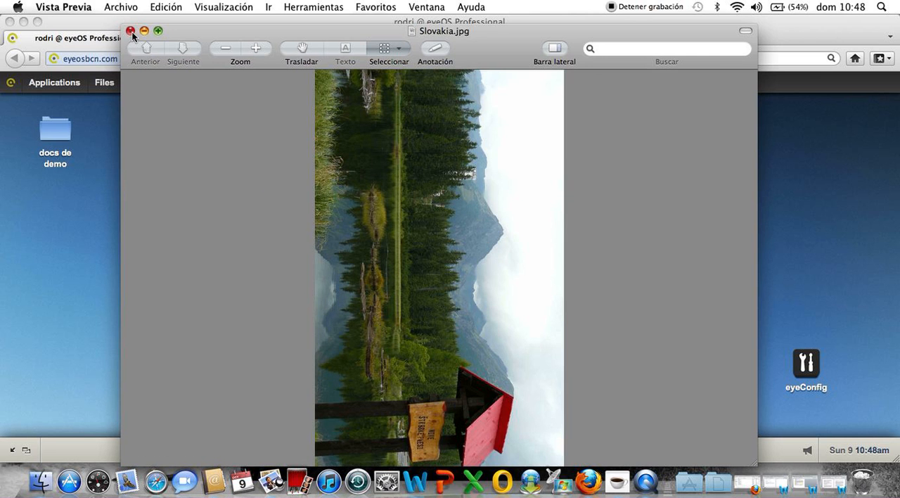
click(130, 30)
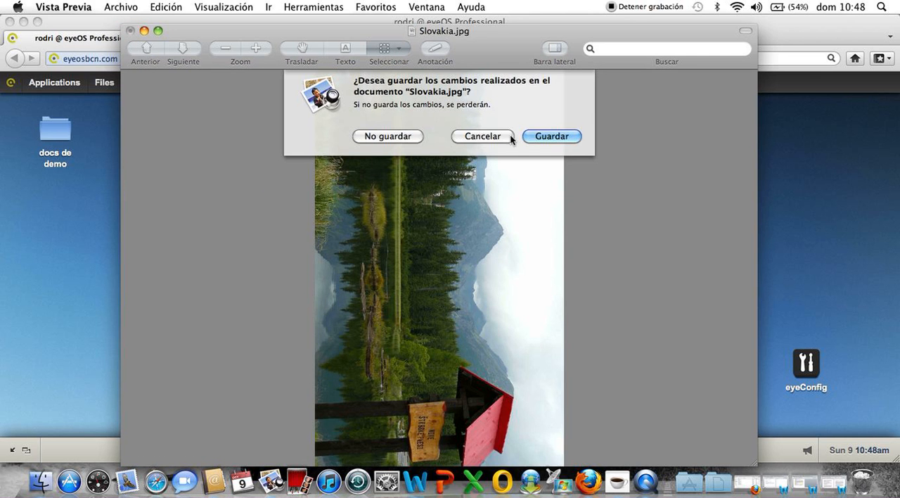
click(551, 136)
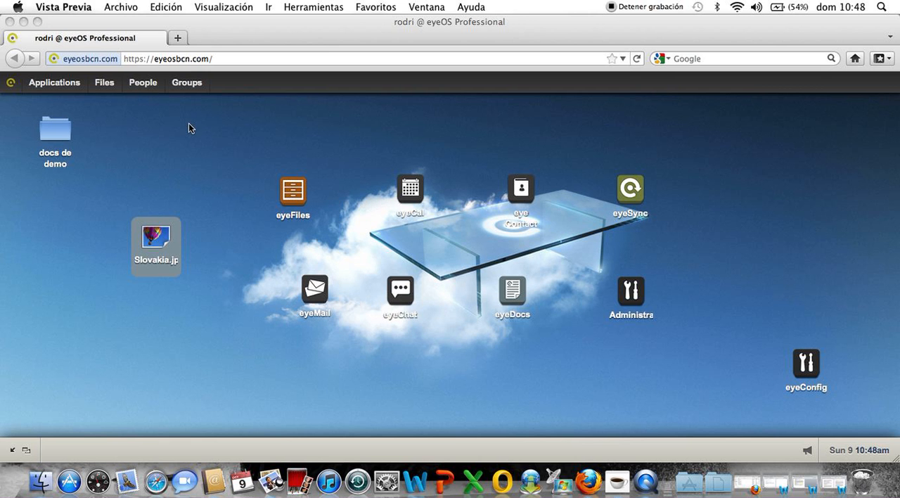
mouse_move(146, 239)
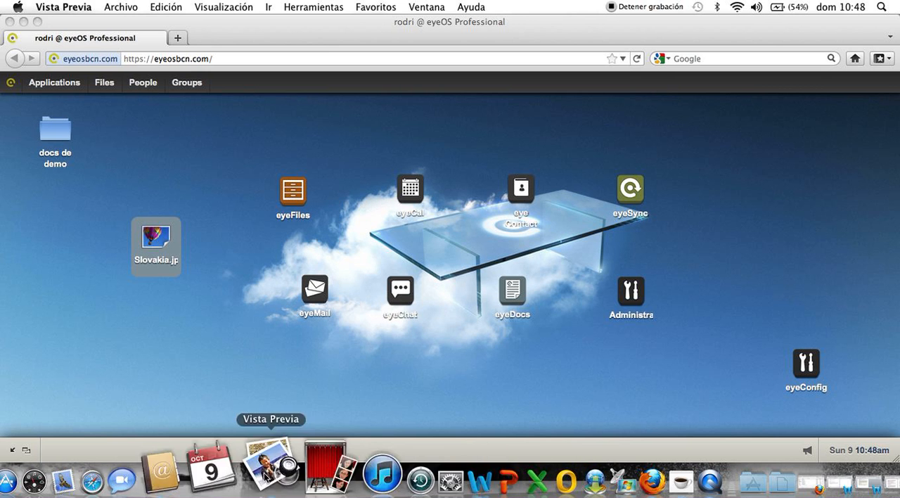
mouse_move(483, 467)
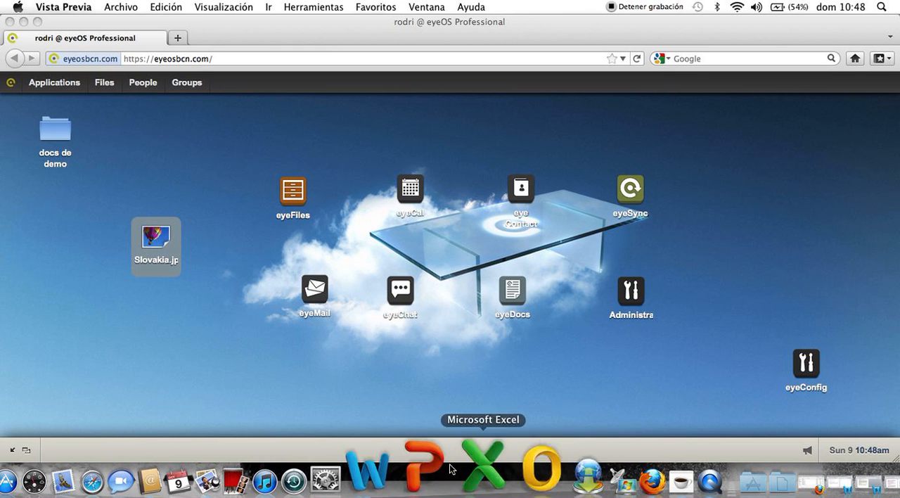
mouse_move(453, 467)
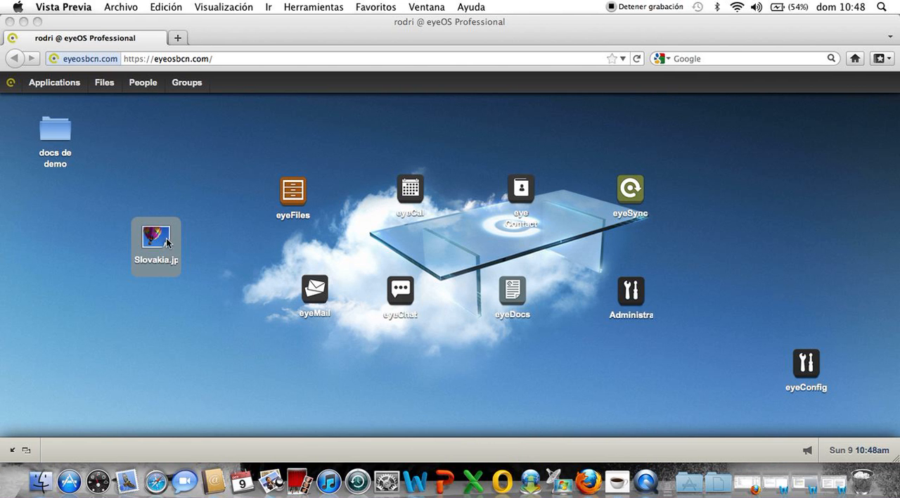
right_click(156, 237)
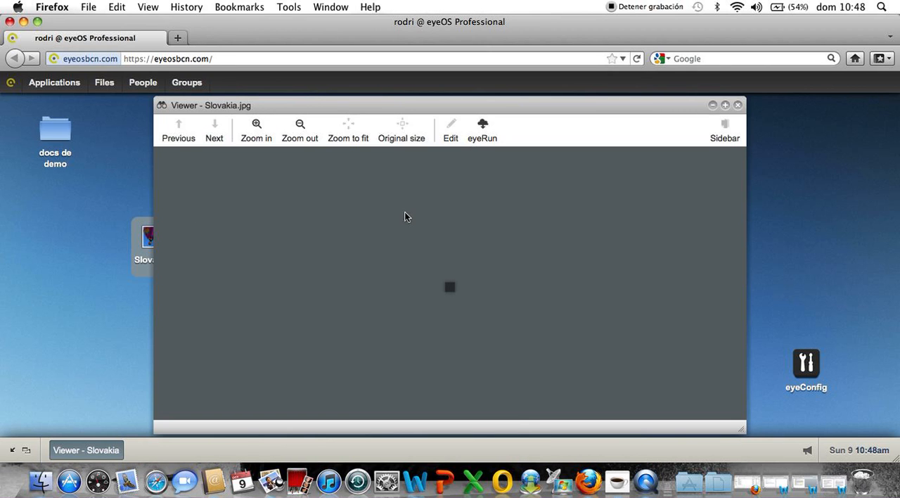
click(401, 130)
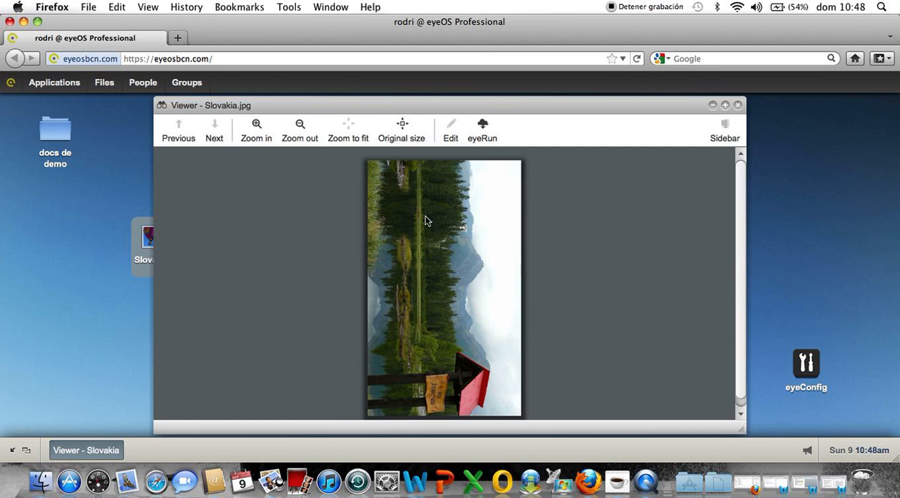
mouse_move(700, 151)
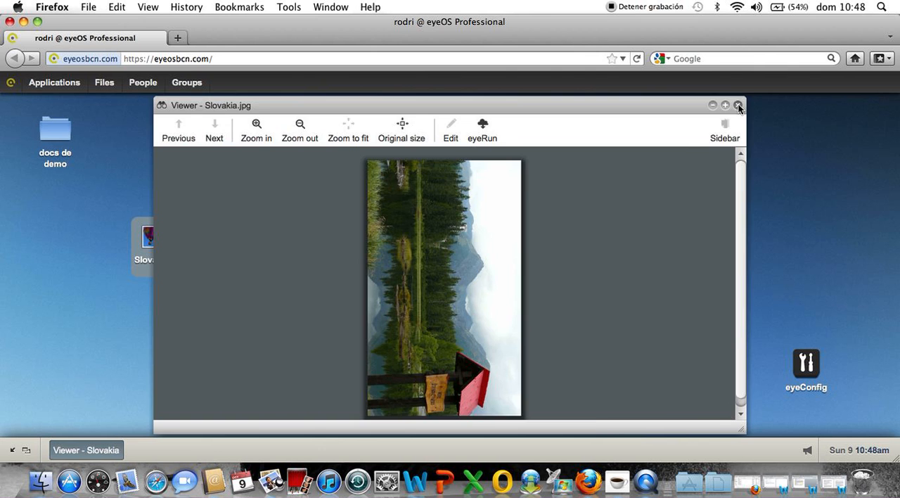
click(738, 105)
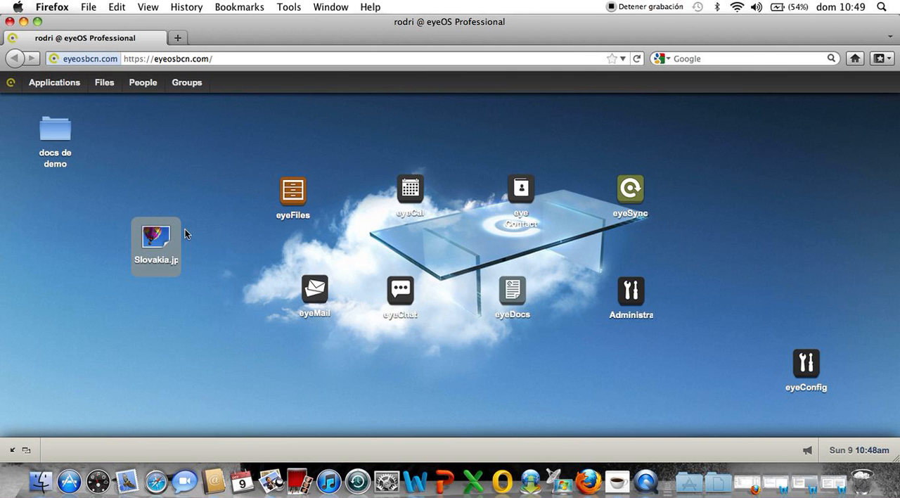
mouse_move(159, 242)
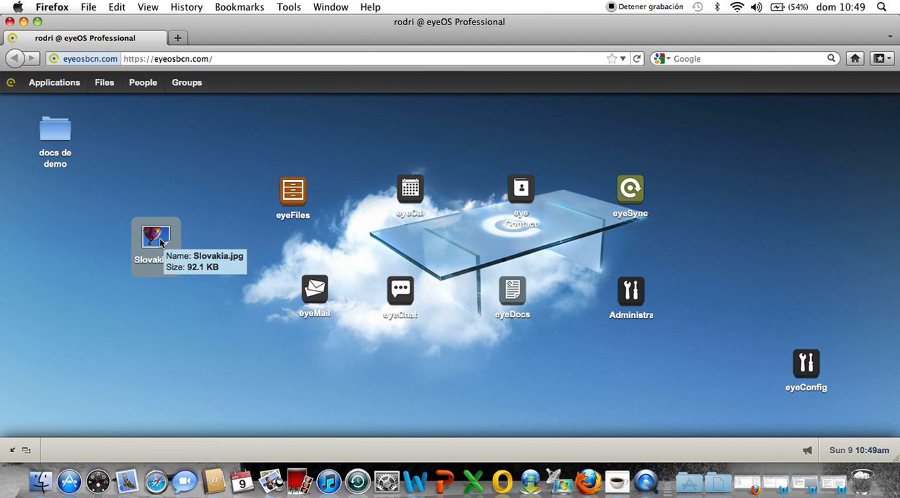
mouse_move(111, 256)
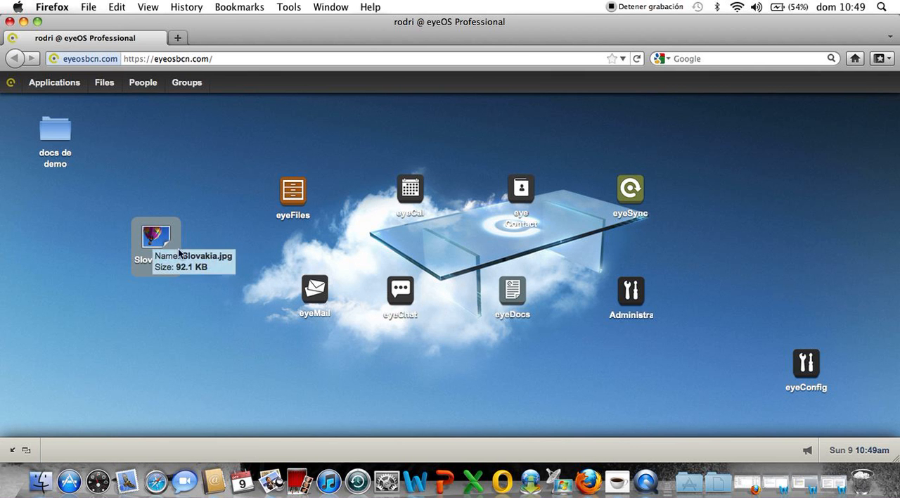
mouse_move(399, 471)
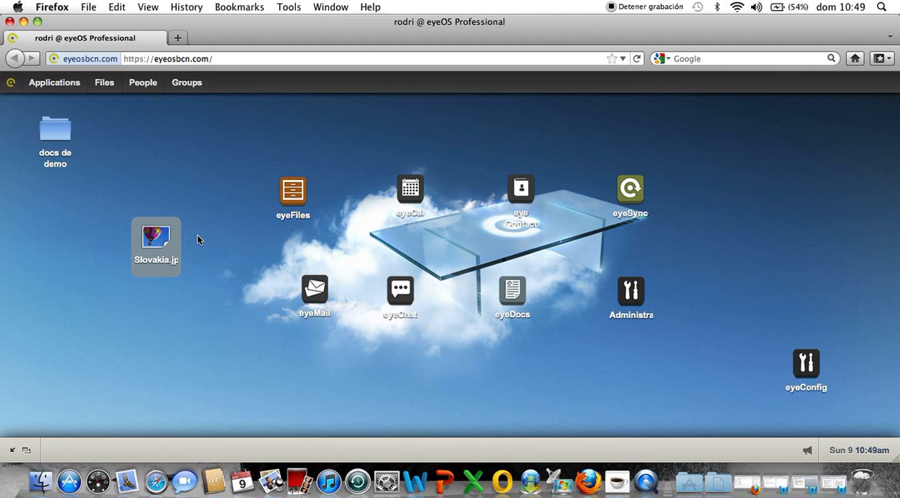
mouse_move(234, 298)
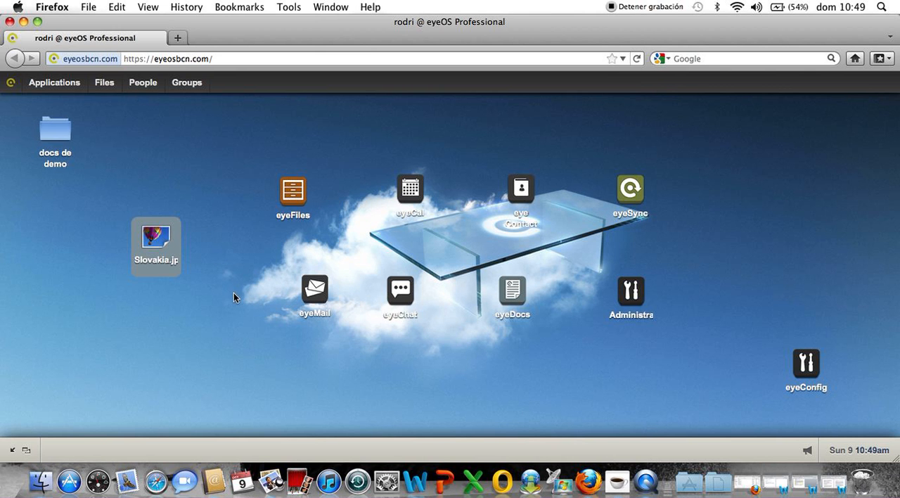
mouse_move(391, 411)
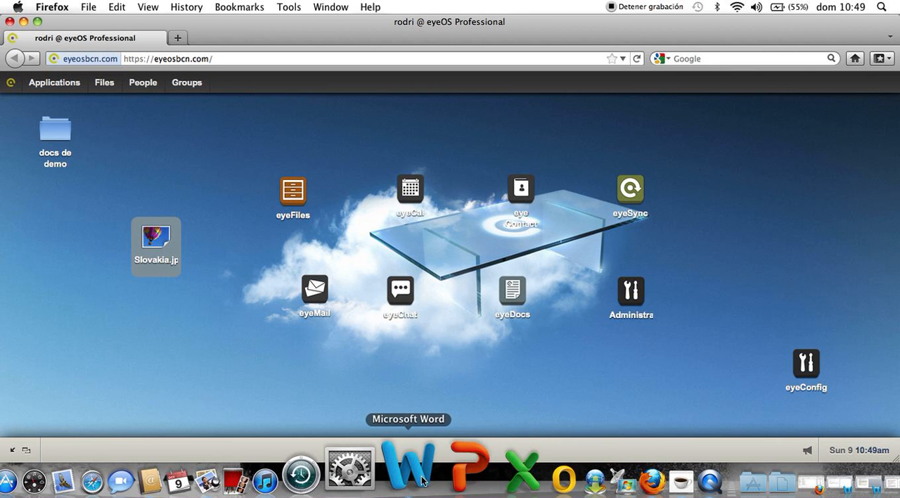
mouse_move(243, 401)
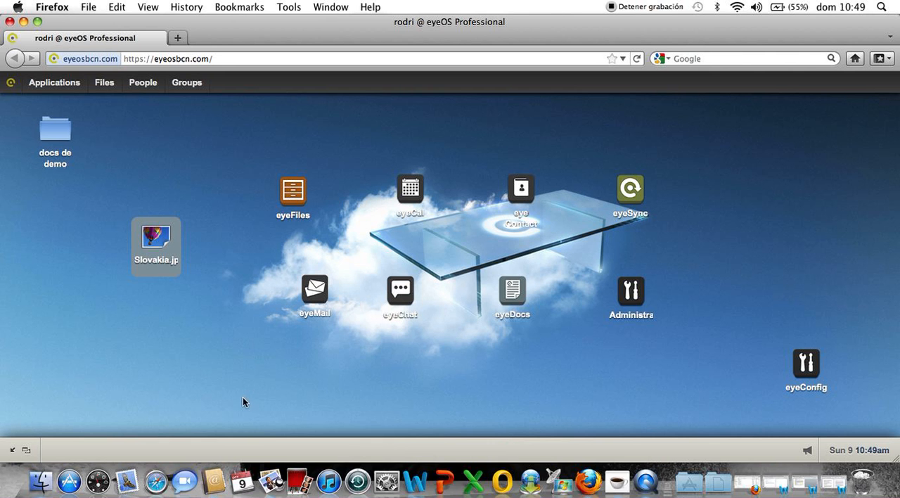
mouse_move(466, 478)
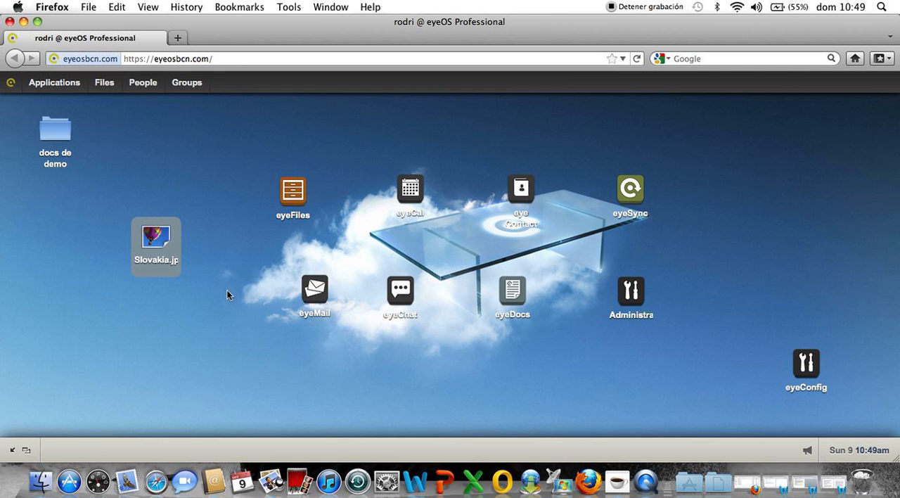
mouse_move(156, 236)
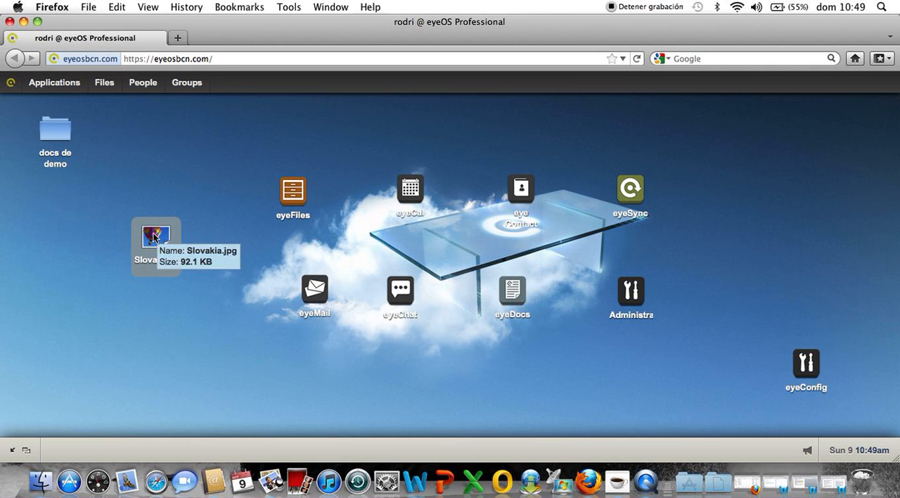
right_click(155, 236)
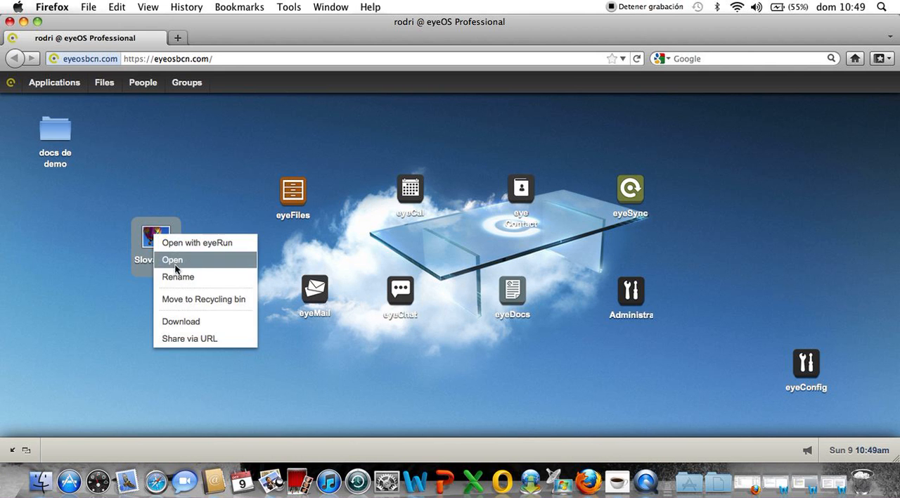
mouse_move(181, 321)
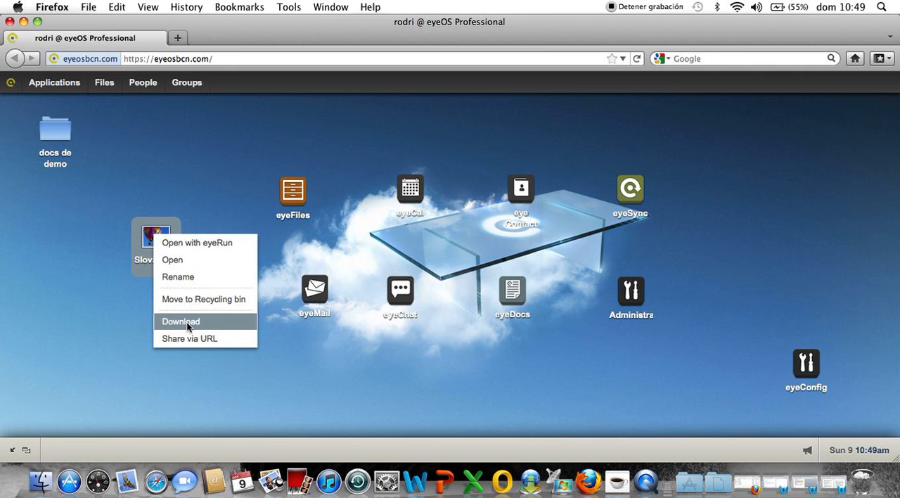
mouse_move(521, 331)
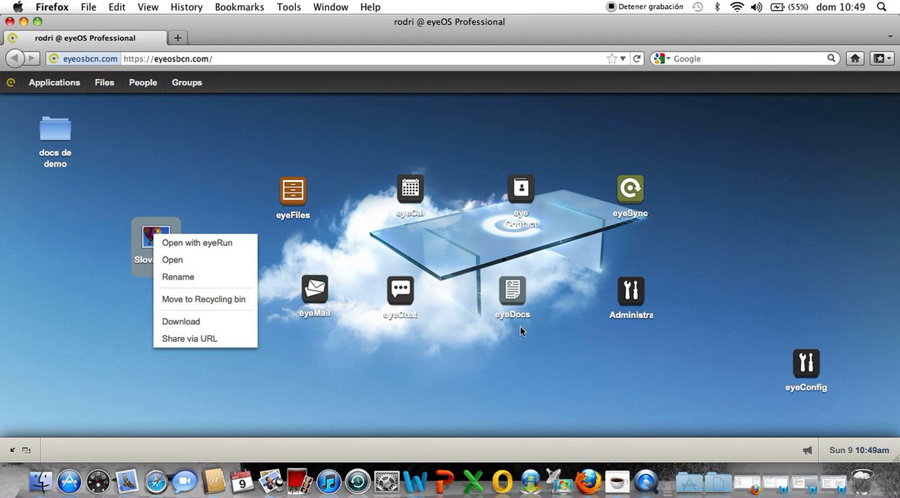
mouse_move(188, 329)
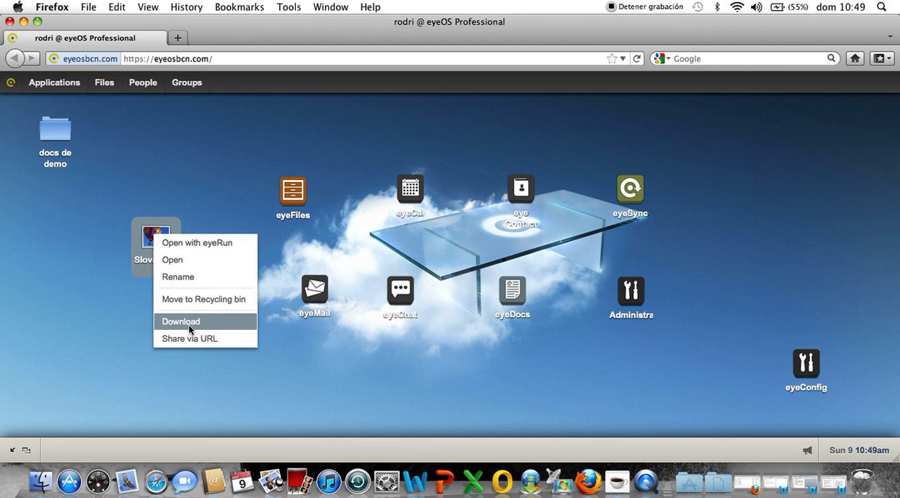
mouse_move(184, 321)
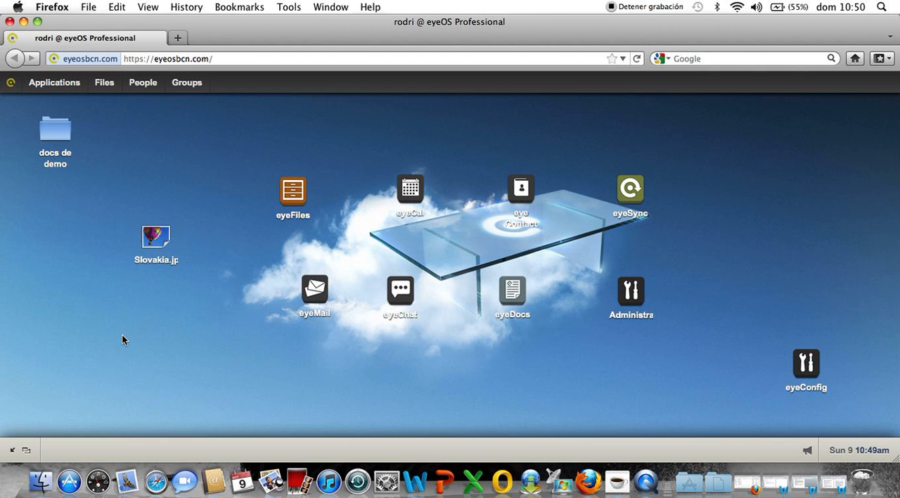
mouse_move(336, 464)
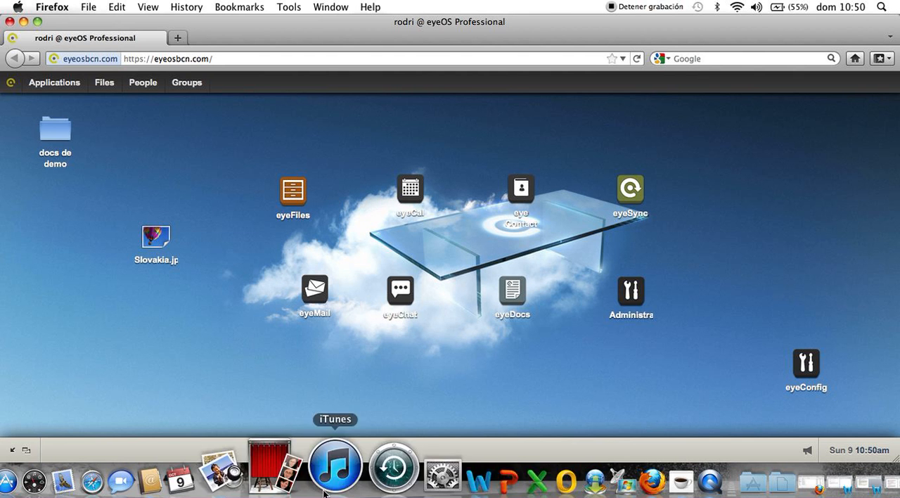
mouse_move(440, 467)
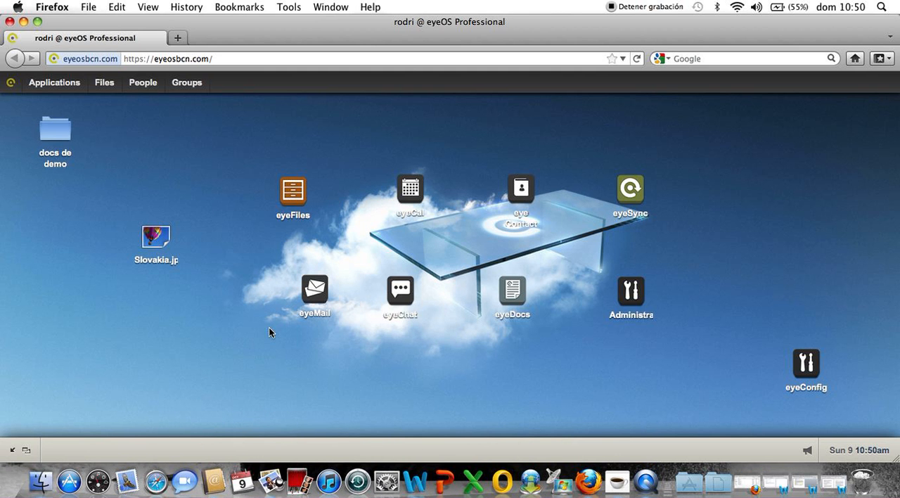
mouse_move(209, 293)
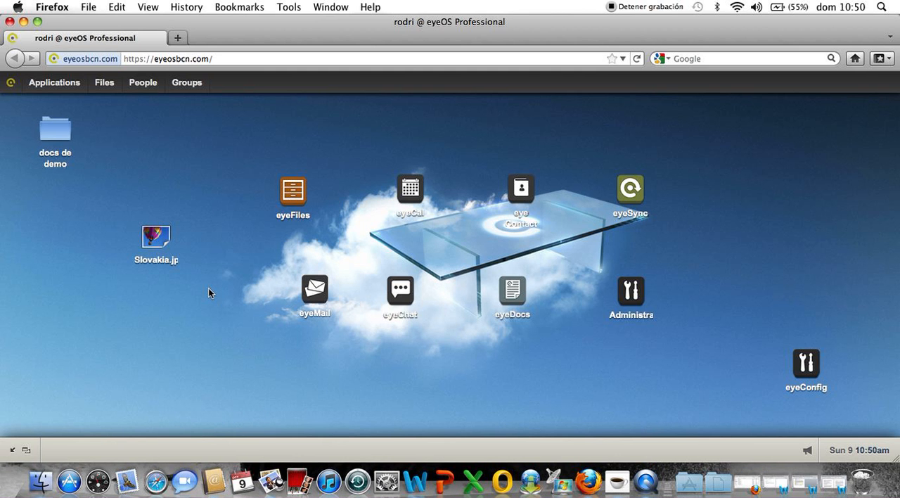
mouse_move(234, 313)
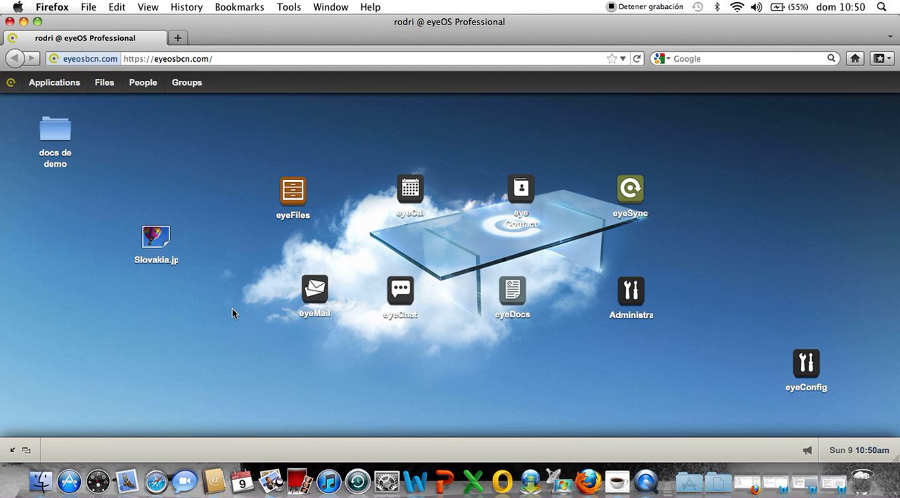